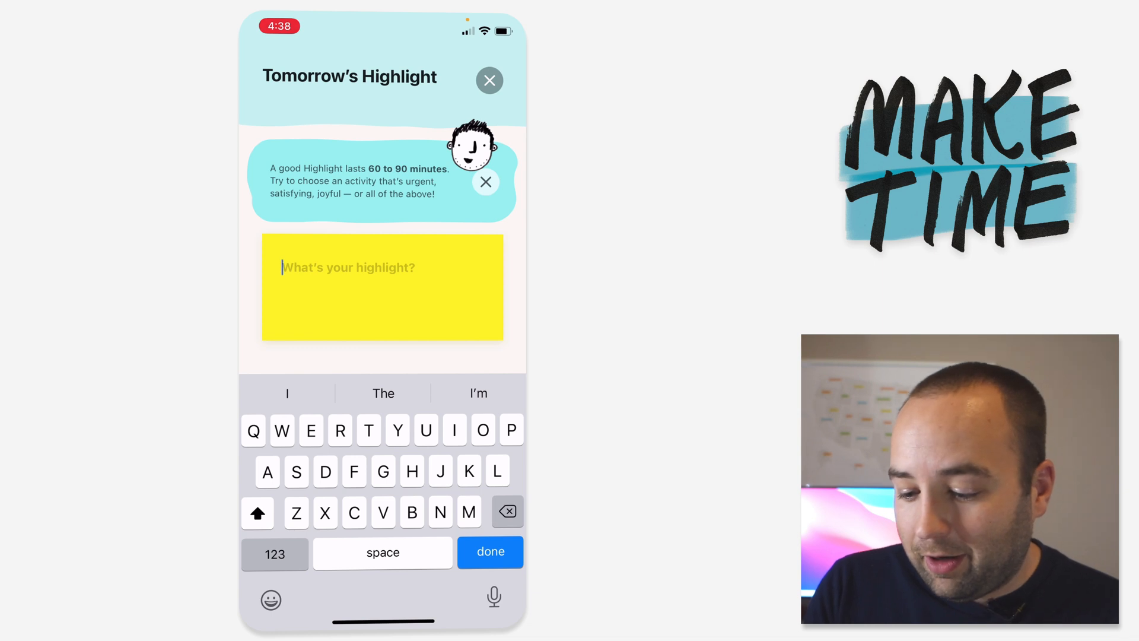
Step: Begin entering tomorrow's highlight 'Make a new video' in the highlight field
click(419, 589)
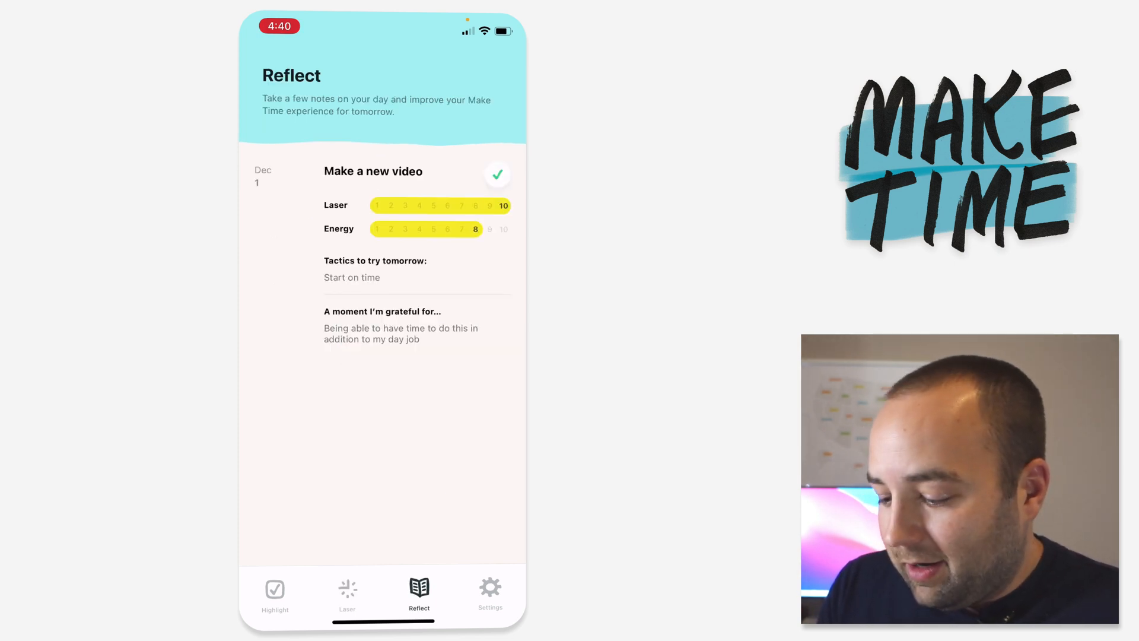
Step: Leave the saved 'Make a new video' reflection and head to the app's Settings
click(491, 592)
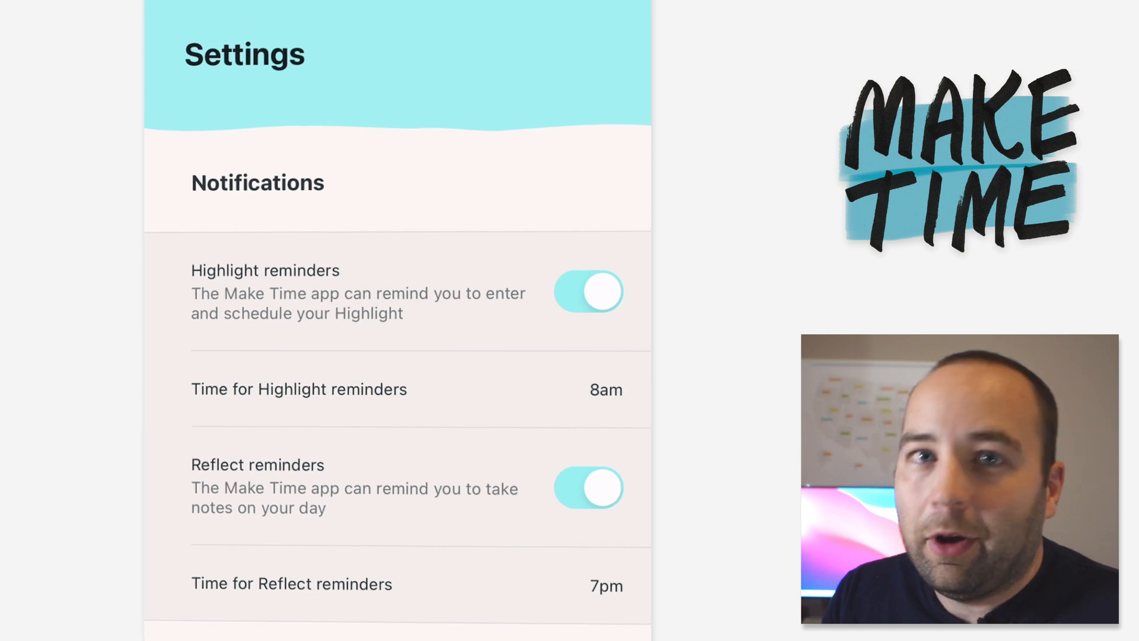